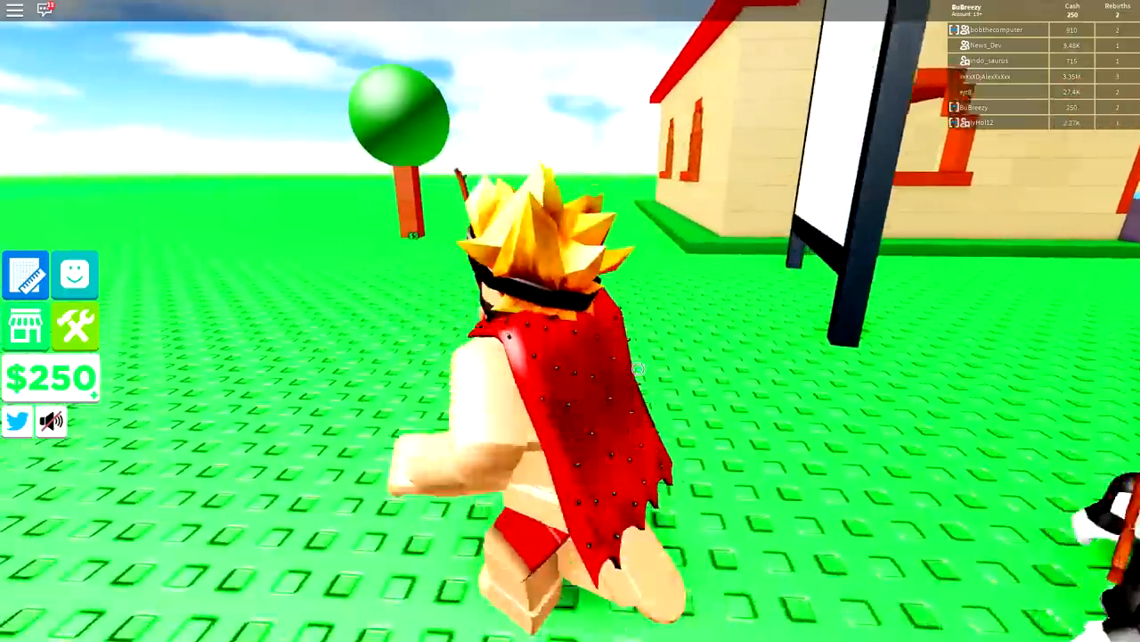
Place Tree blueprints near the house from the Blueprints menu to start earning cash
left_click(25, 275)
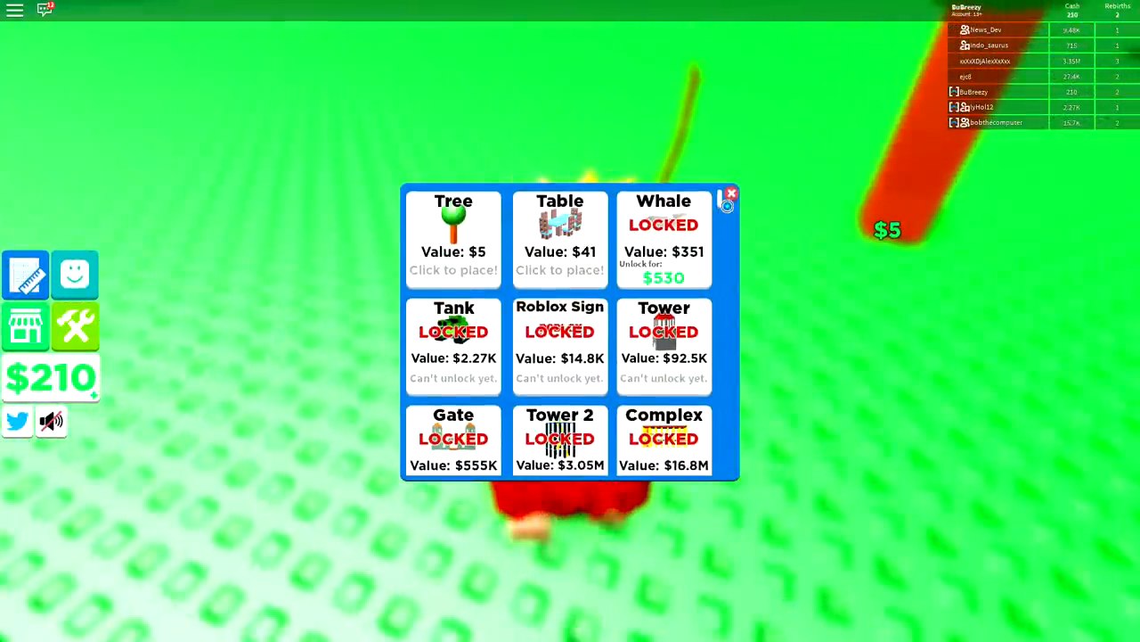
left_click(730, 193)
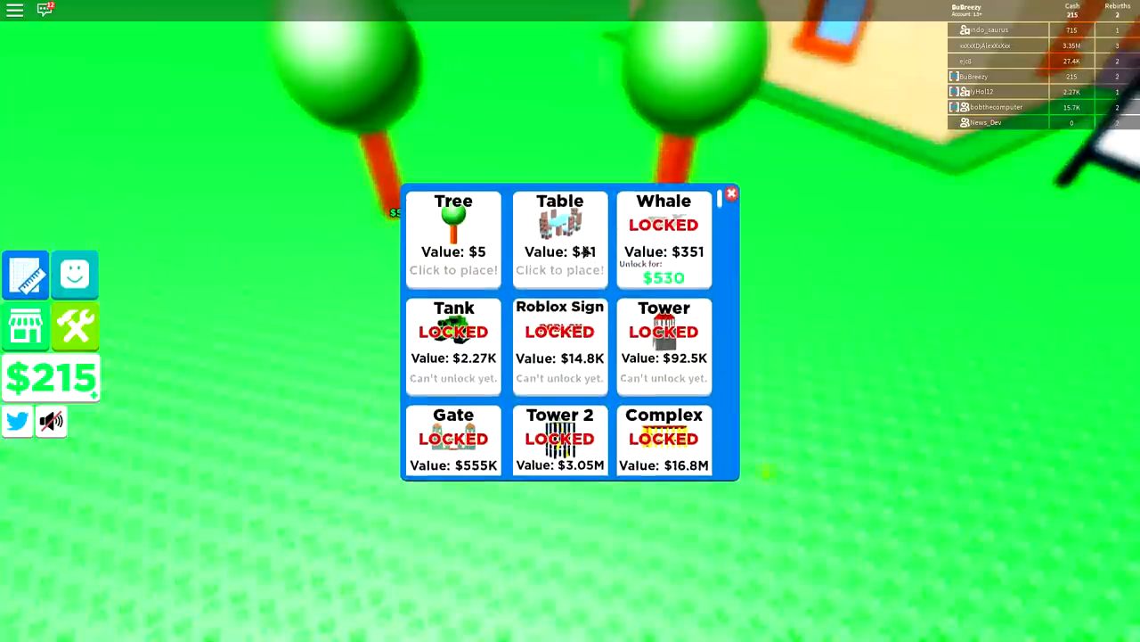
left_click(730, 192)
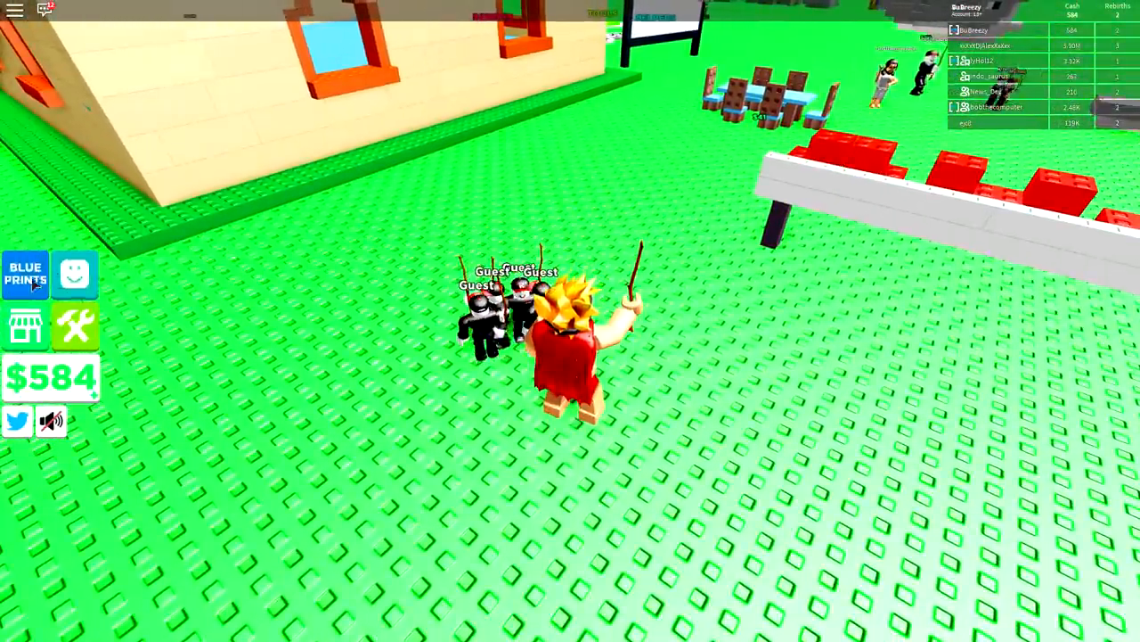
Place further unlocked blueprints, including the Tank, to grow cash toward $21K
left_click(25, 274)
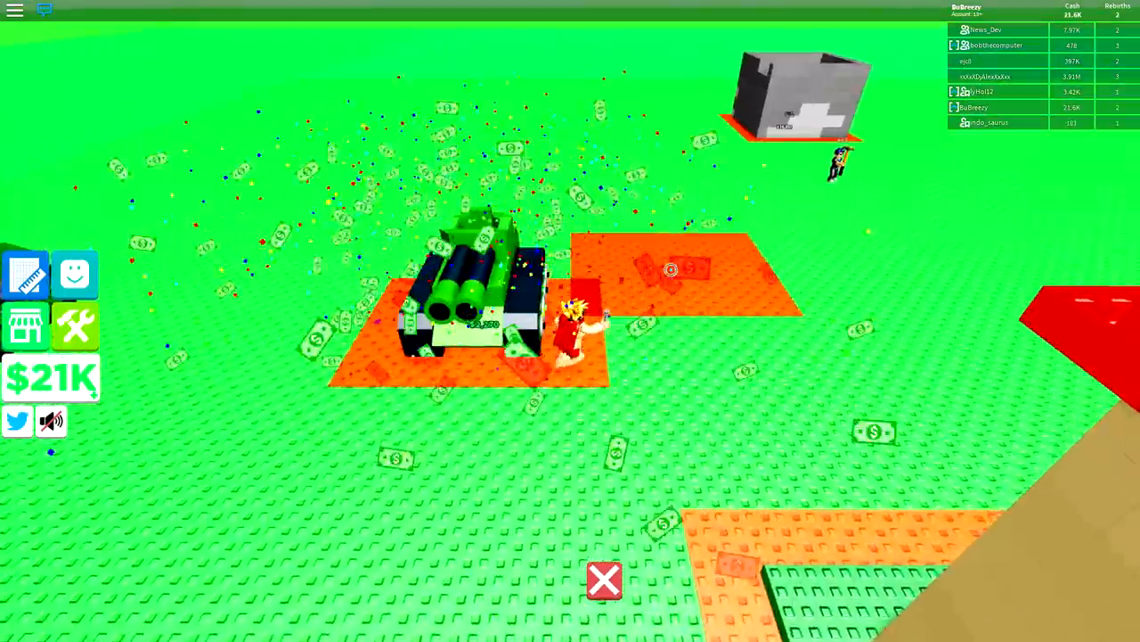
Bring up the Helpers panel listing the level 1 Guest helpers
left_click(606, 581)
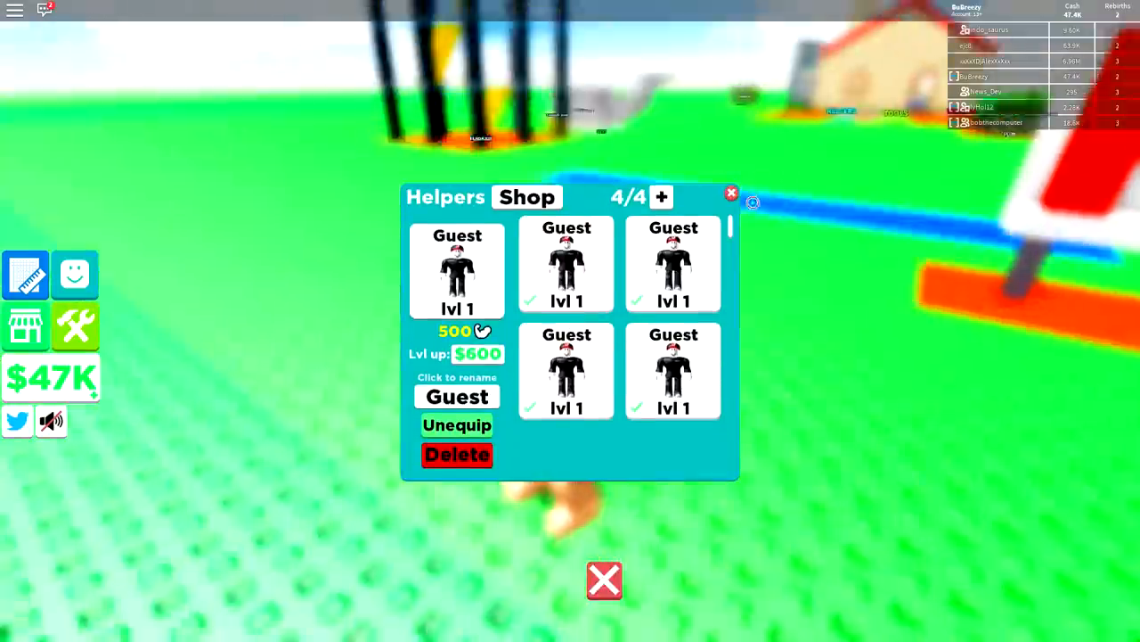
left_click(731, 193)
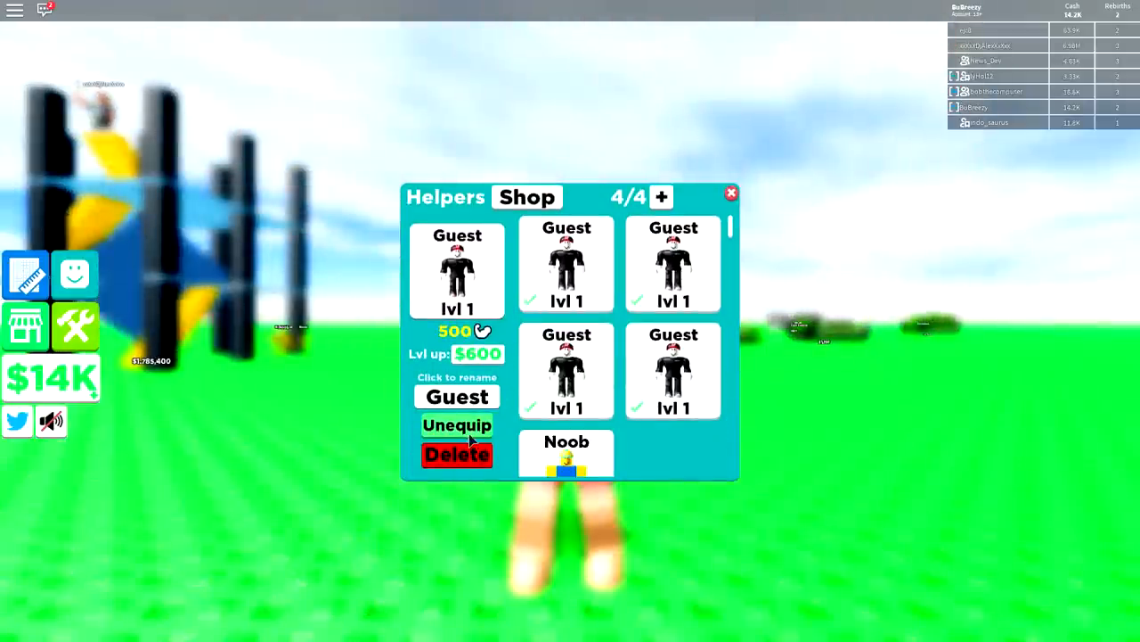
Swap Guest helpers for Noob helpers and show the $15.5K rebirth offer
left_click(456, 424)
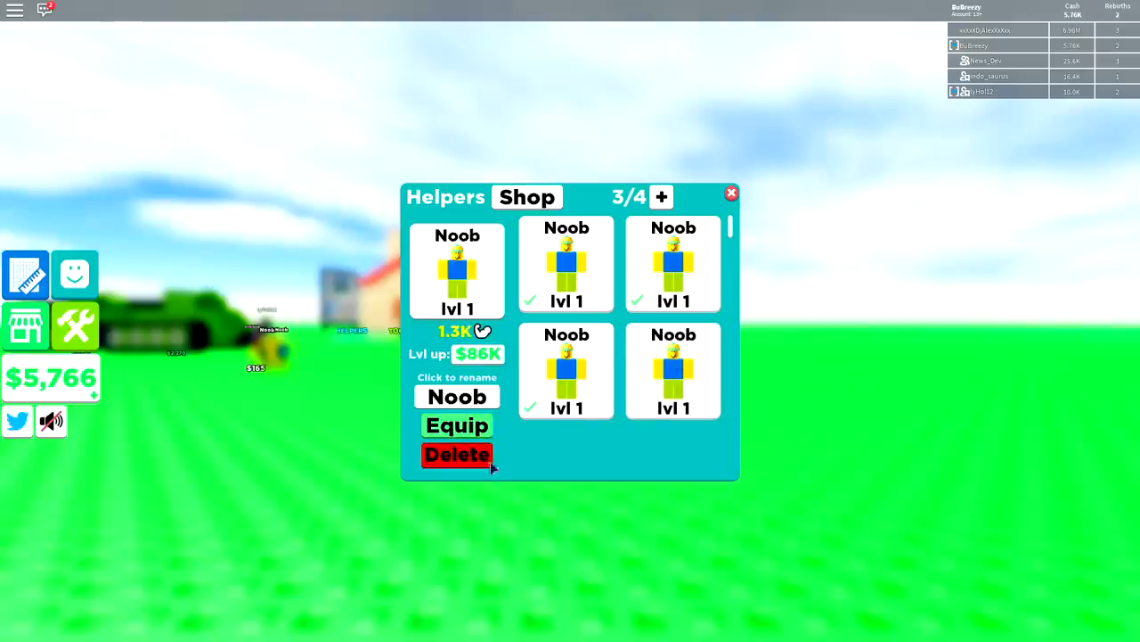
left_click(730, 192)
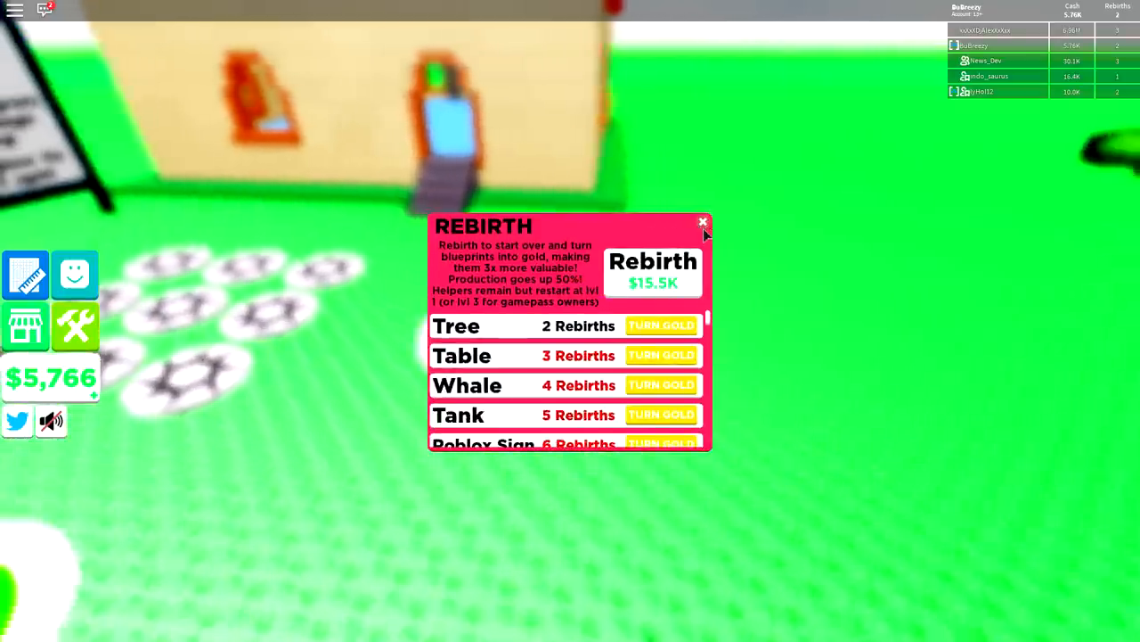
Rebirth the character, resetting cash to $0 with the next rebirth at $101K
left_click(702, 221)
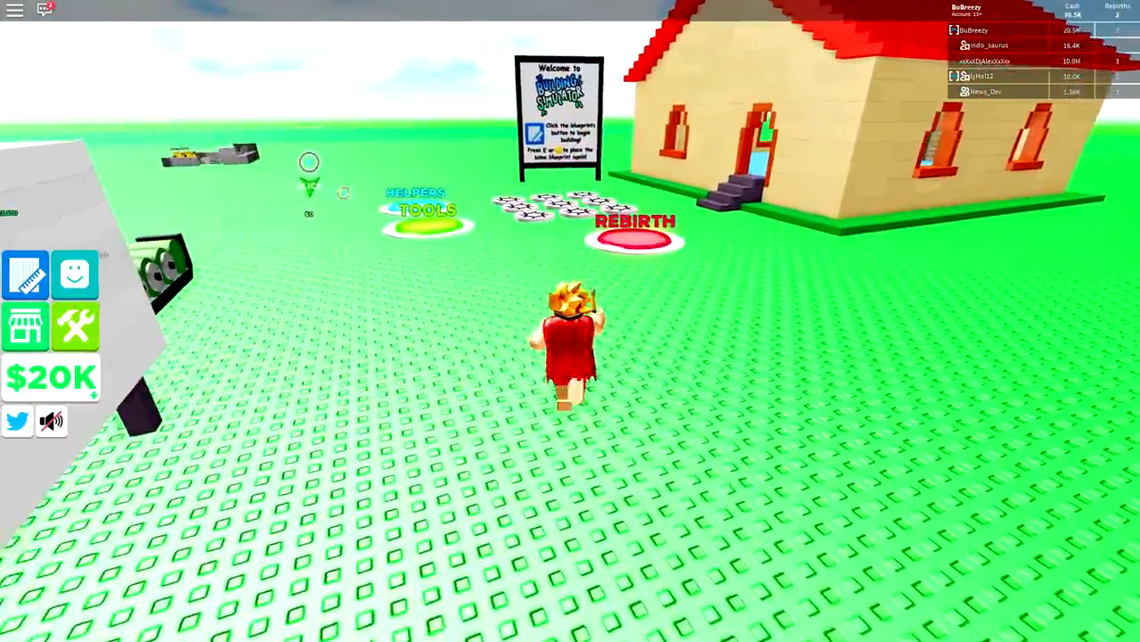
left_click(634, 228)
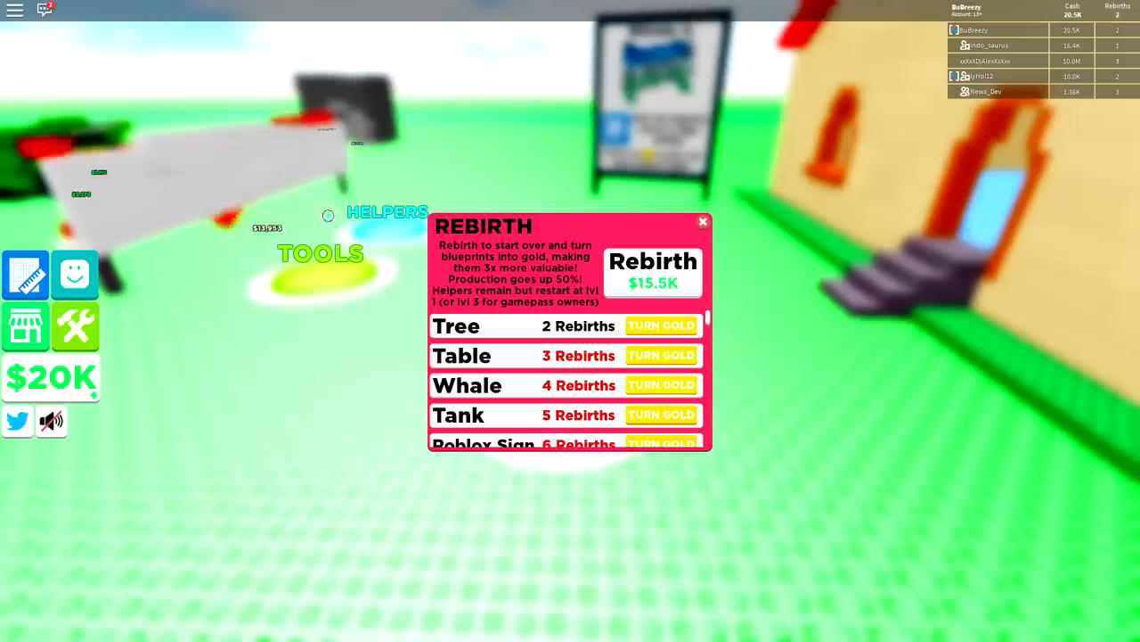
left_click(652, 271)
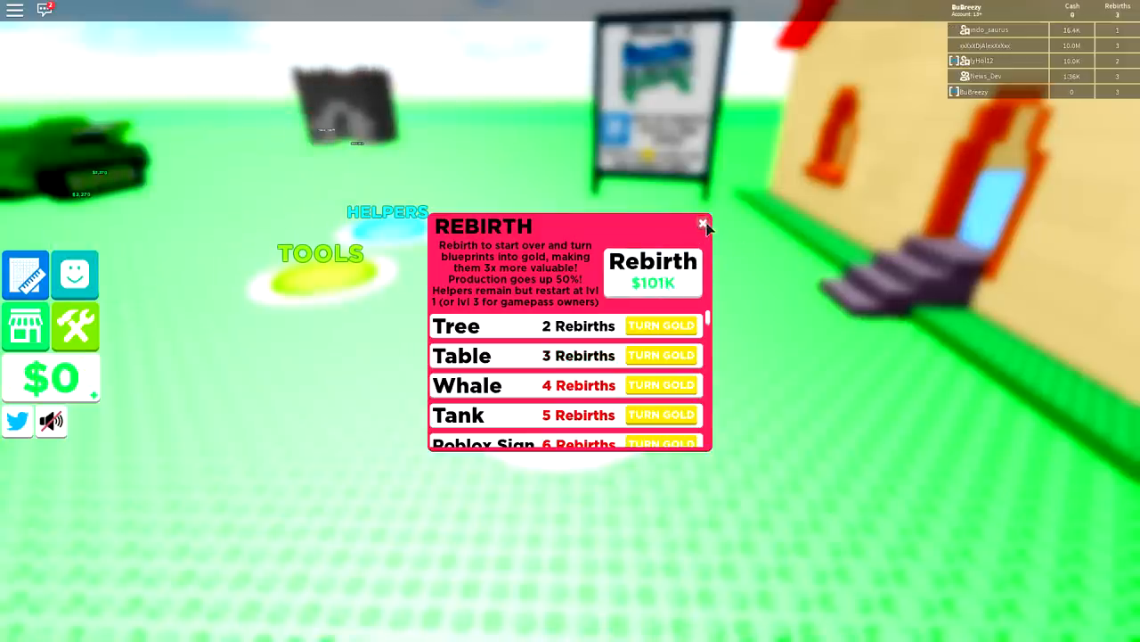
left_click(702, 223)
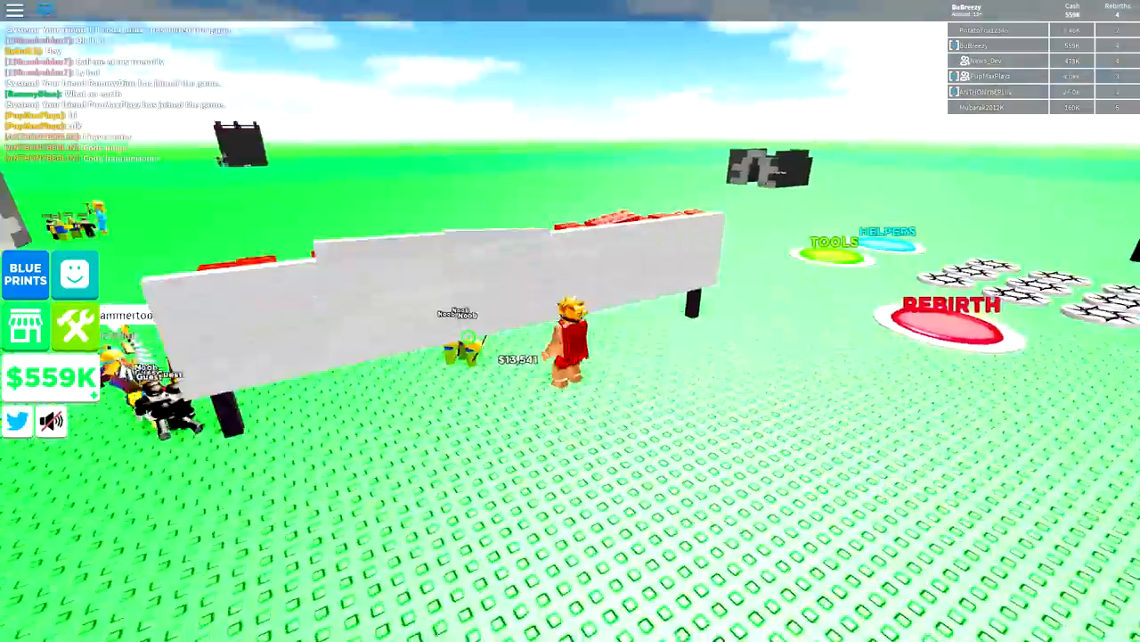
Place blueprint pieces to rebuild the base toward $559K cash
left_click(474, 258)
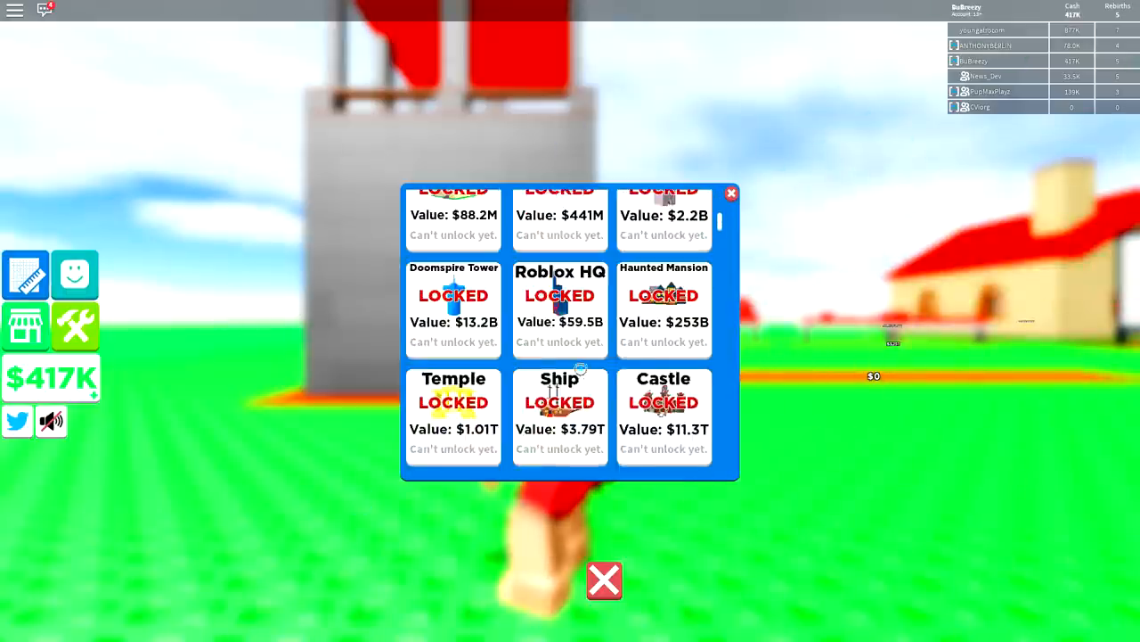
Scroll the blueprint catalogue down to the locked Church entry and close it
scroll("down", 3)
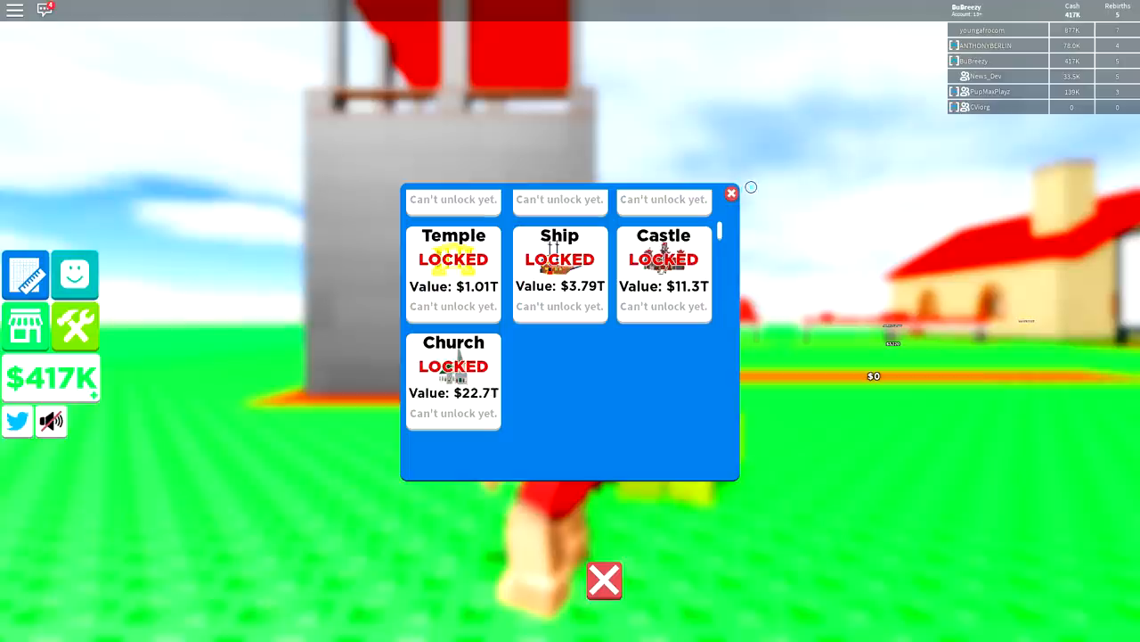
left_click(731, 192)
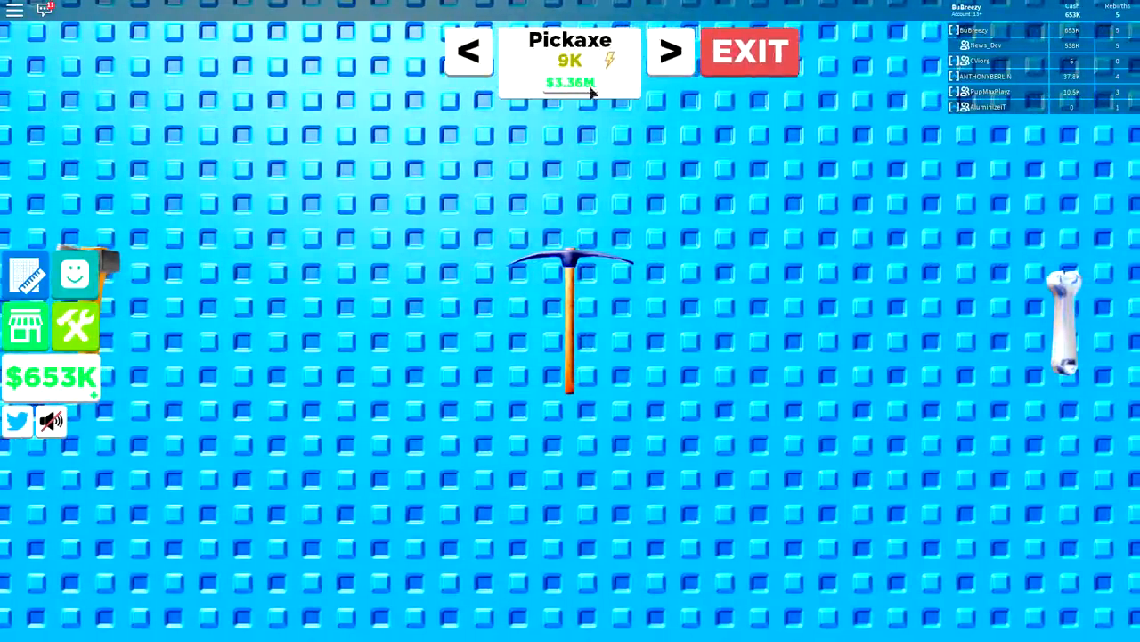
Bring up the tool shop showing the Pickaxe offer
left_click(749, 50)
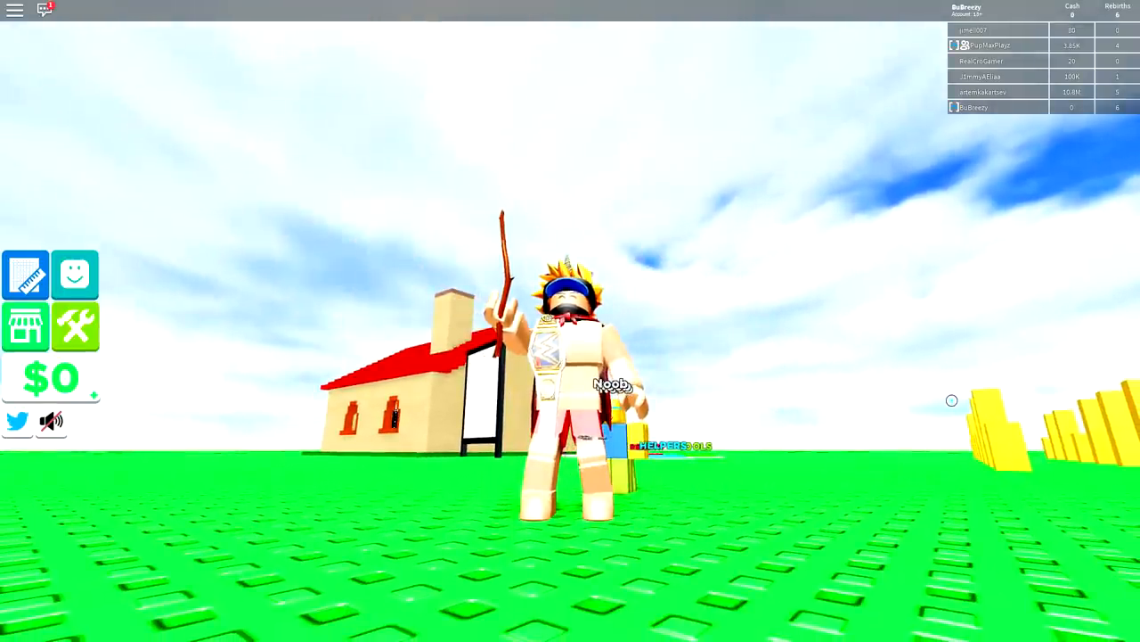
Show the chat log beside the reset $0 character
left_click(43, 11)
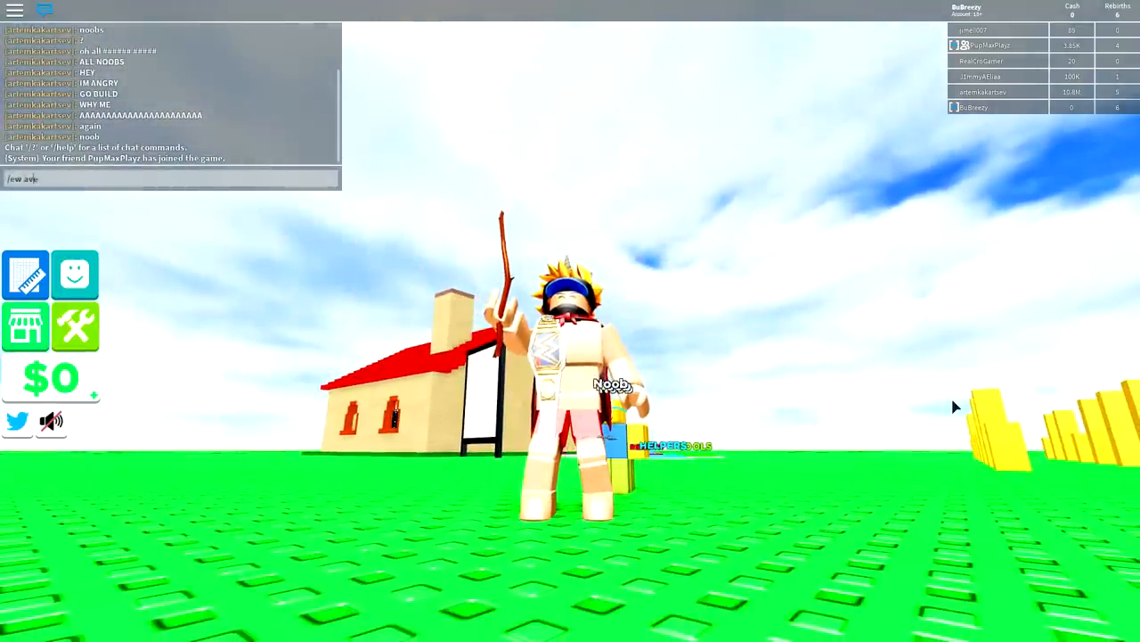